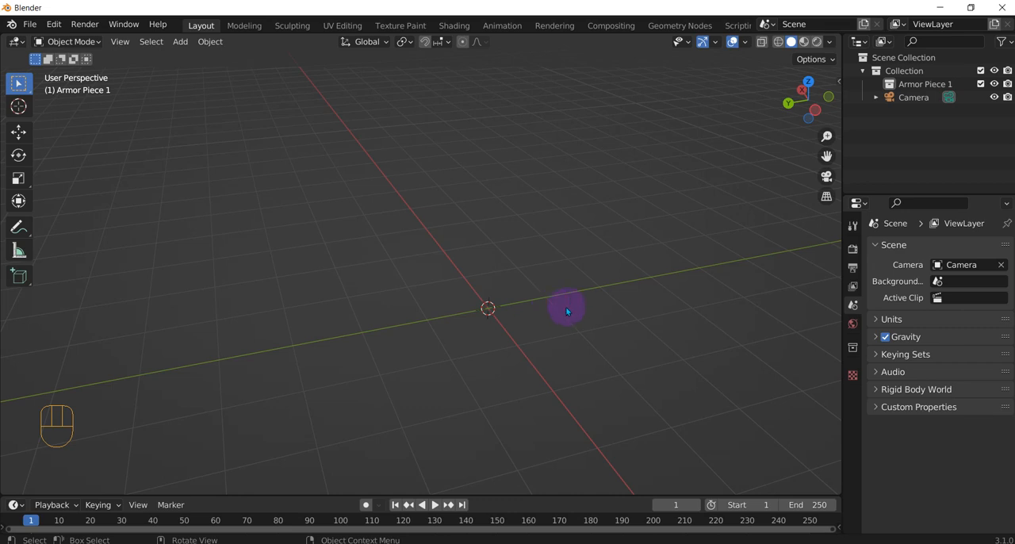
Add a cube mesh at the scene origin via Shift+A.
{"action": "key", "text": "shift+a"}
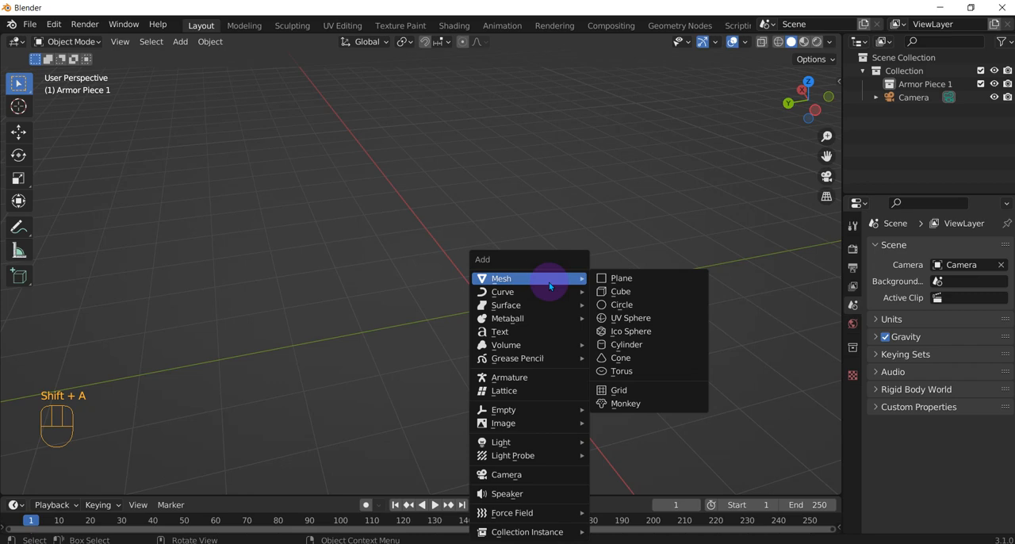
{"action": "mouse_move", "coordinate": [622, 304]}
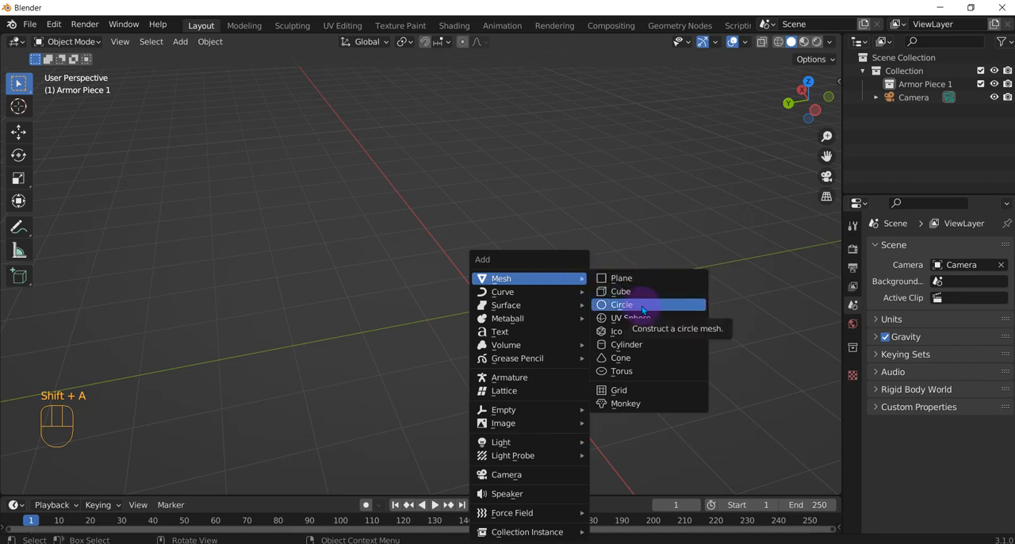
{"action": "left_click", "coordinate": [620, 291]}
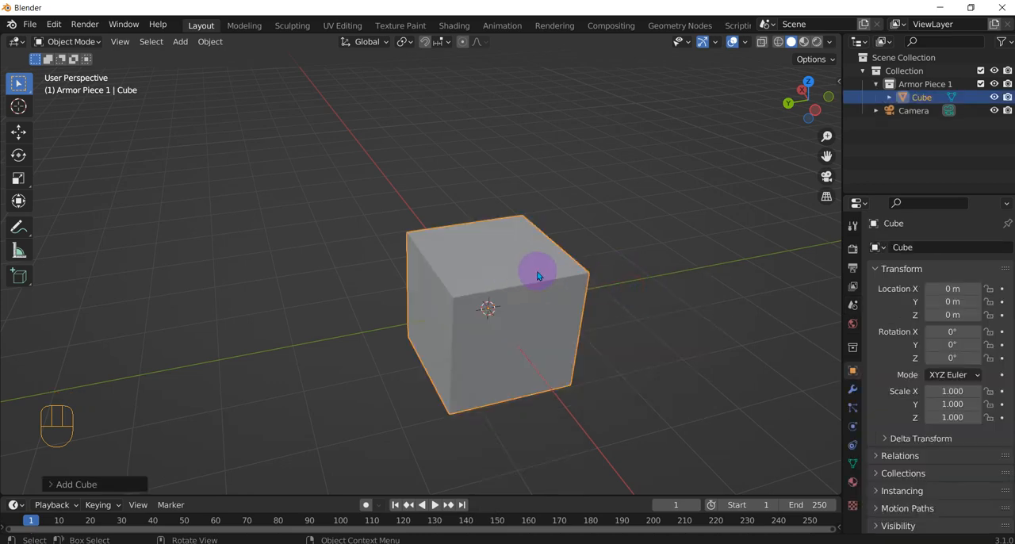
Enter Edit Mode on the cube and cycle vertex, edge, then face select modes.
{"action": "key", "text": "Tab"}
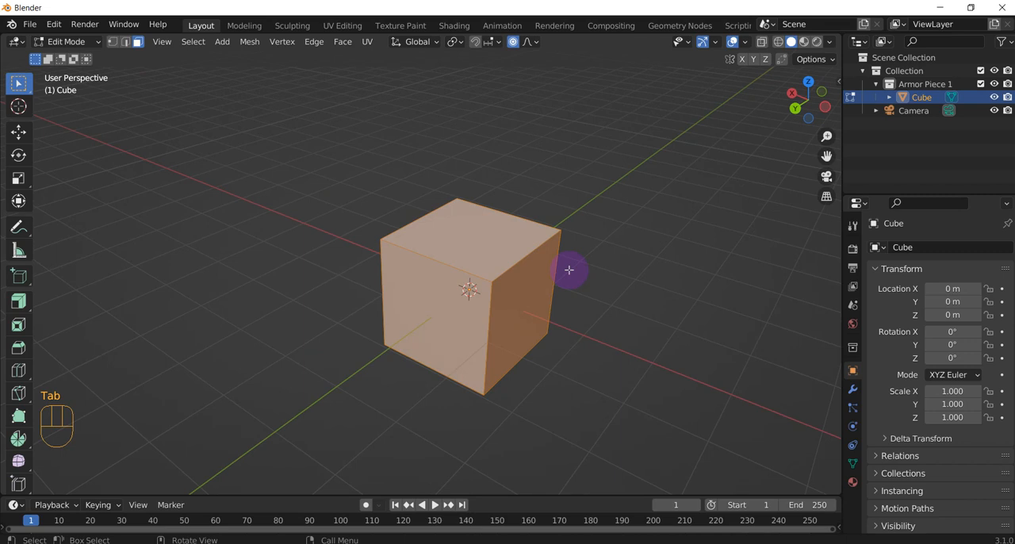
{"action": "left_click", "coordinate": [112, 42]}
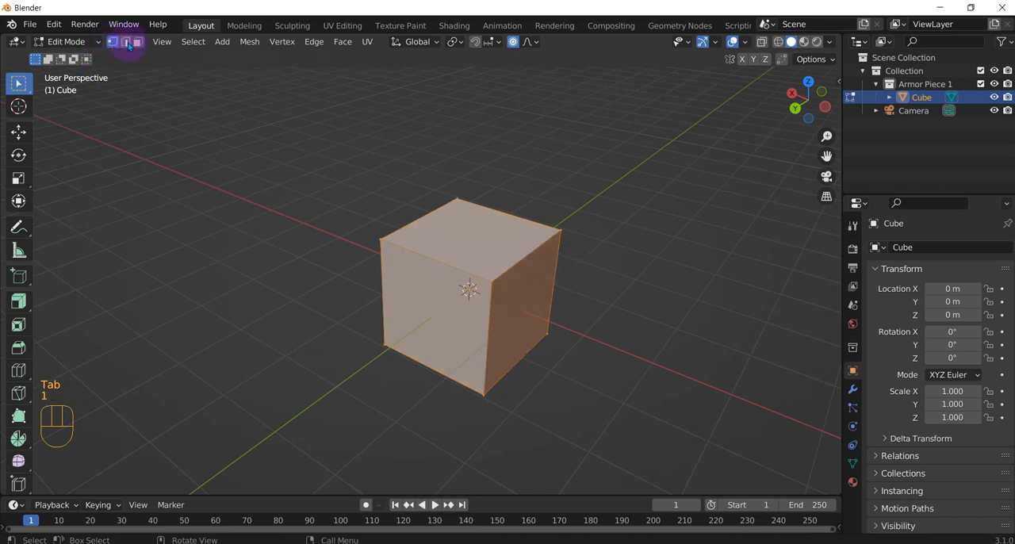
{"action": "left_click", "coordinate": [126, 41]}
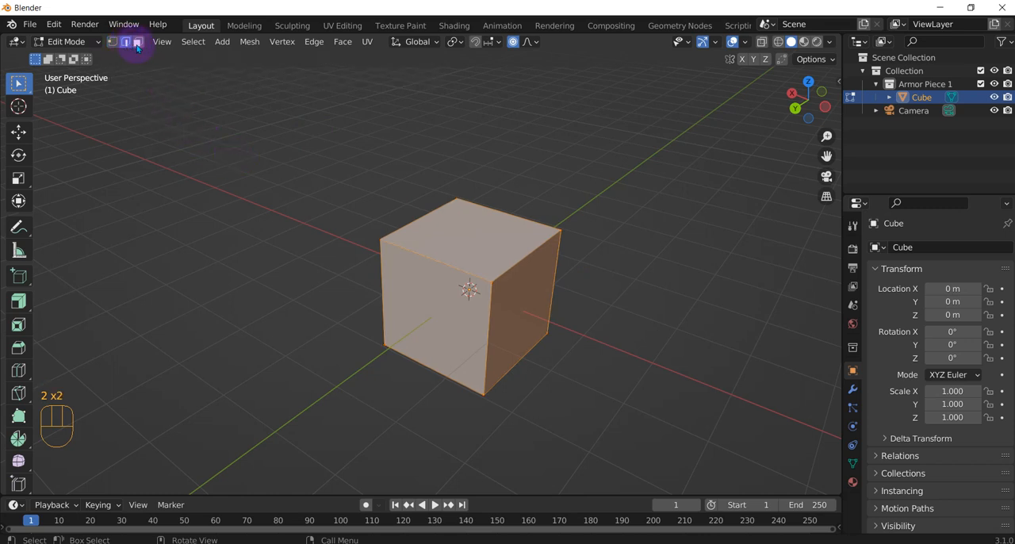
{"action": "left_click", "coordinate": [125, 41]}
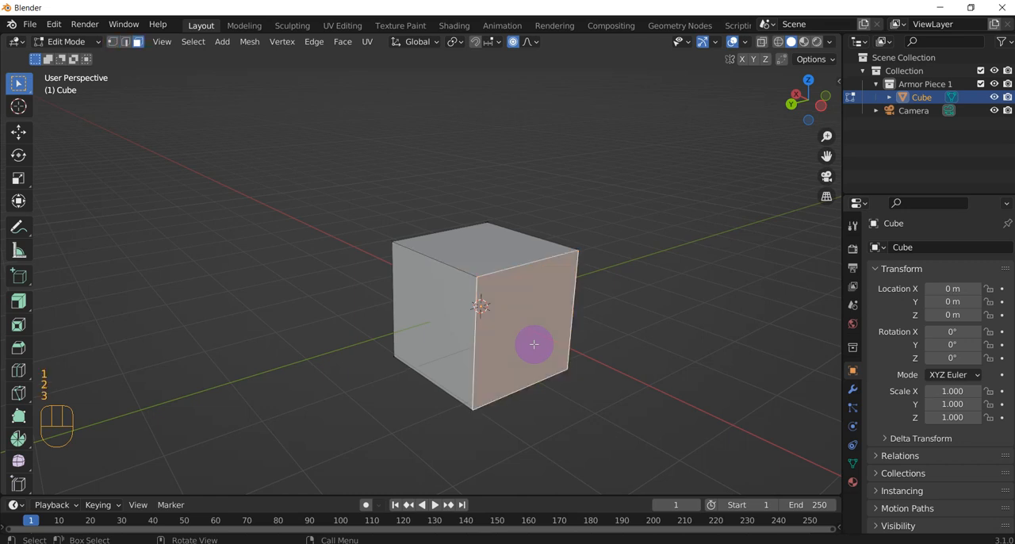
Switch to edge select mode and deselect everything on the cube.
{"action": "left_click", "coordinate": [125, 41]}
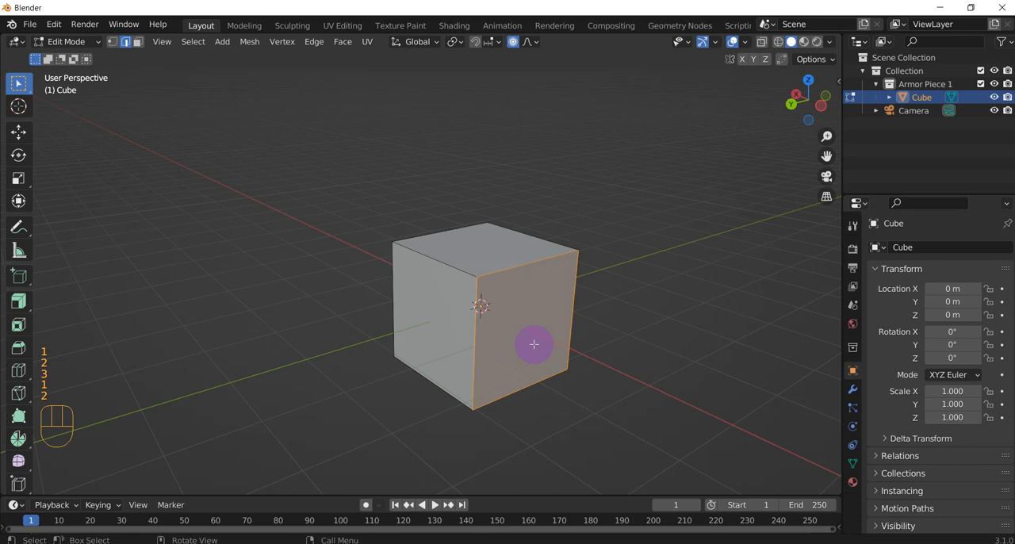
{"action": "left_click", "coordinate": [667, 370]}
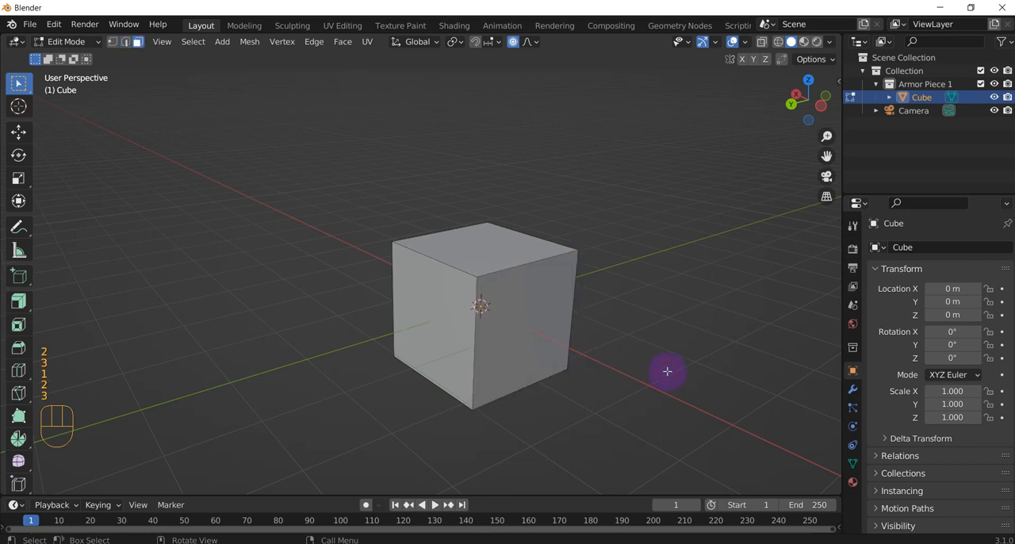